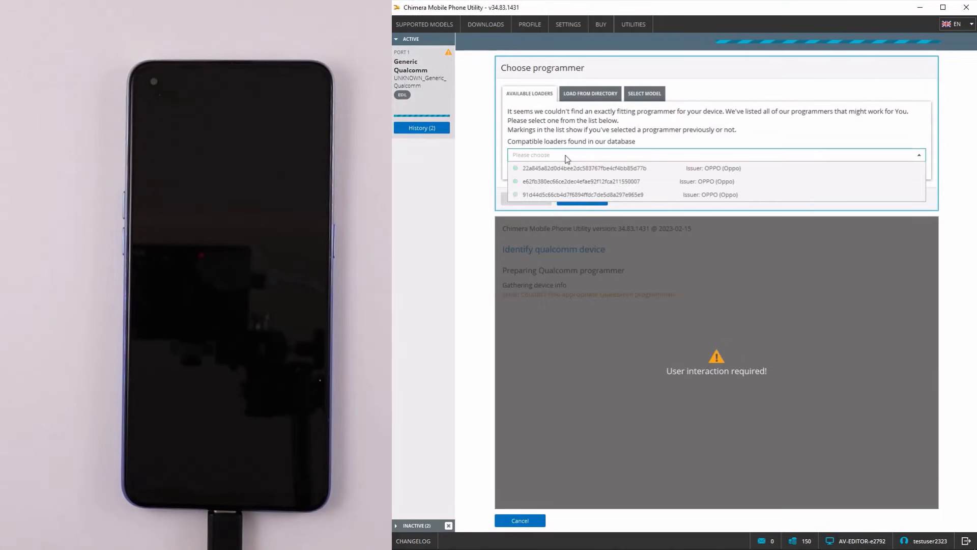
- Select the first compatible OPPO loader as the programmer and confirm with Ok
left_click(581, 167)
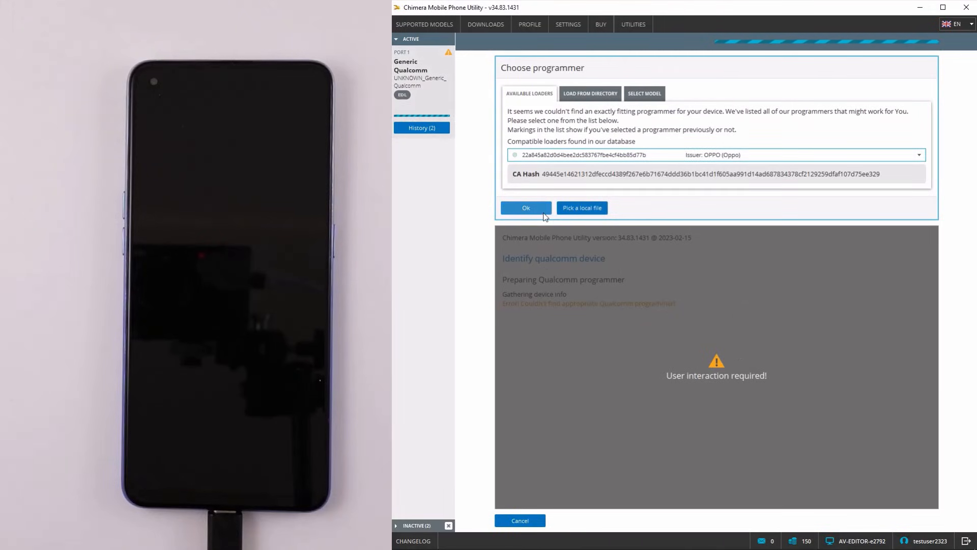
left_click(525, 207)
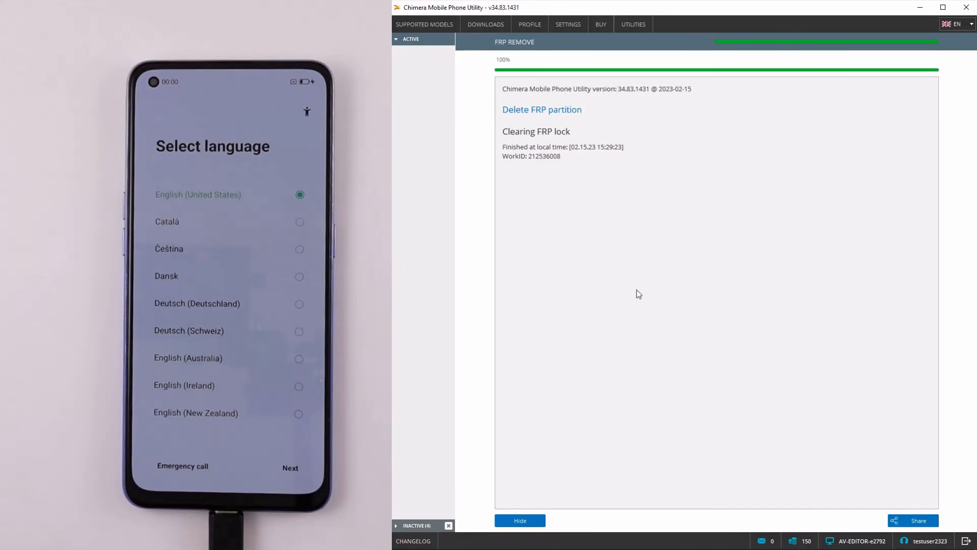
- Wait for FRP Remove to reach 100% as the phone reboots into language and region setup
left_click(290, 467)
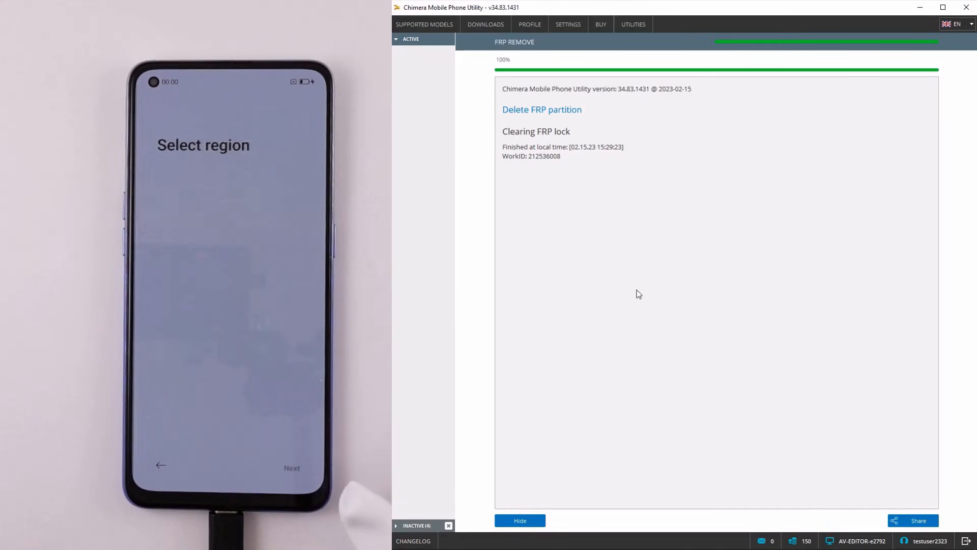